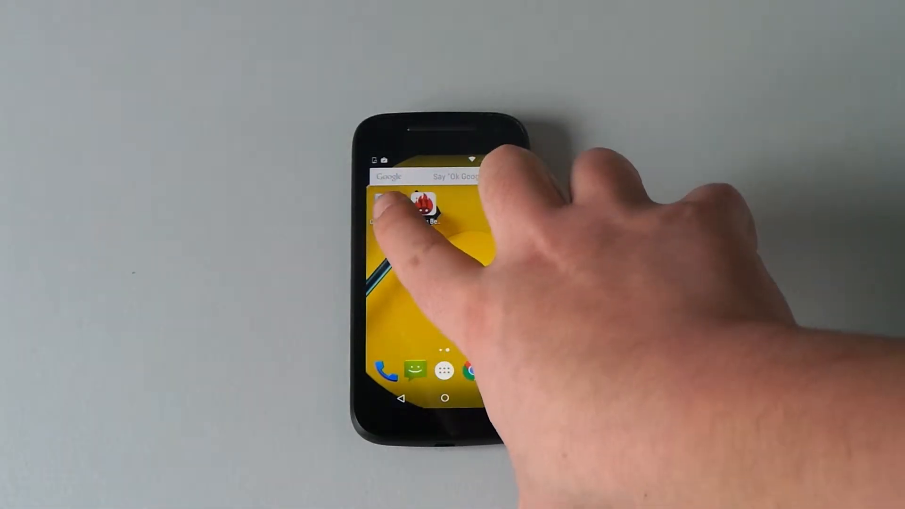
Launch Geekbench 3 to show the MotoE2 result with quad-core processor and 898 MB memory.
left_click(414, 202)
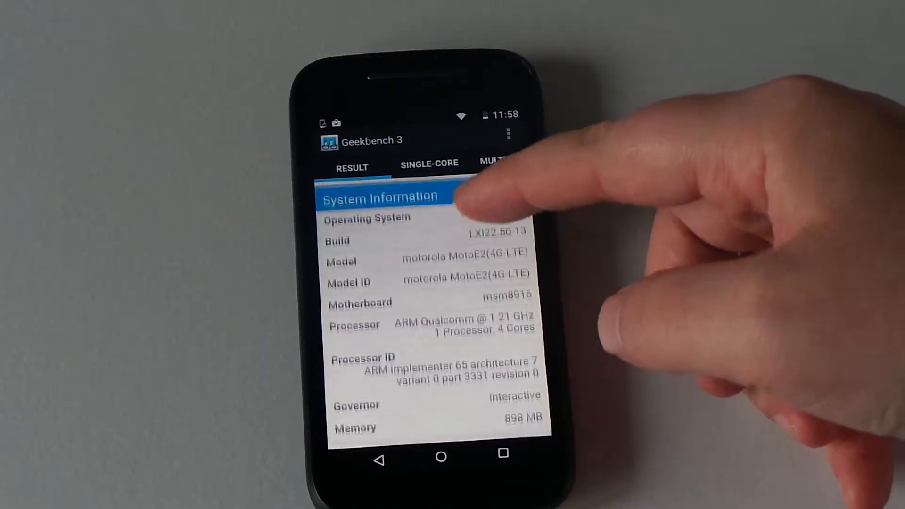
Show the single-core comparison ranking the 470 score, then move on to the multi-core 1436 comparison.
scroll("down", 3)
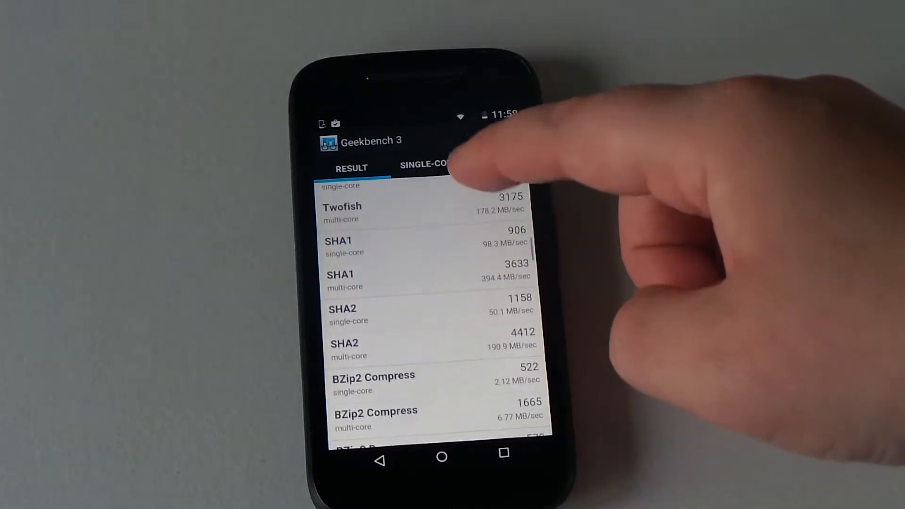
left_click(424, 165)
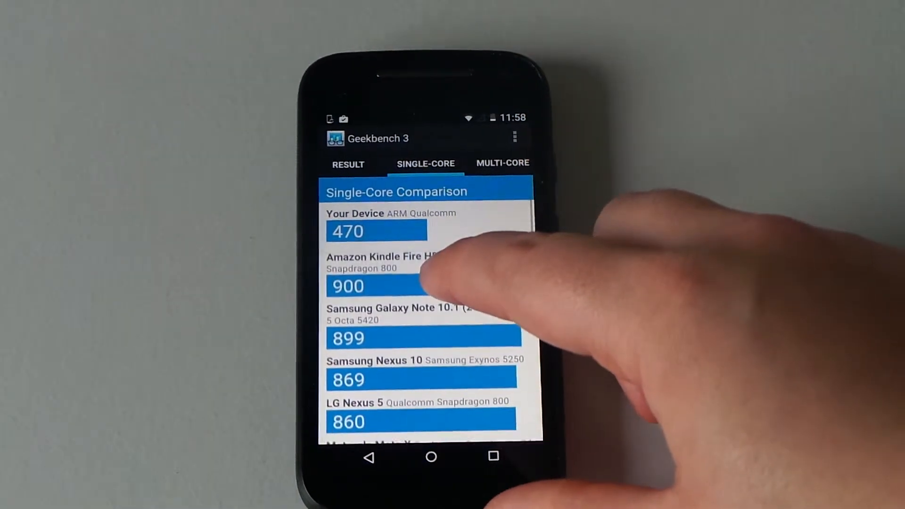
scroll("down", 3)
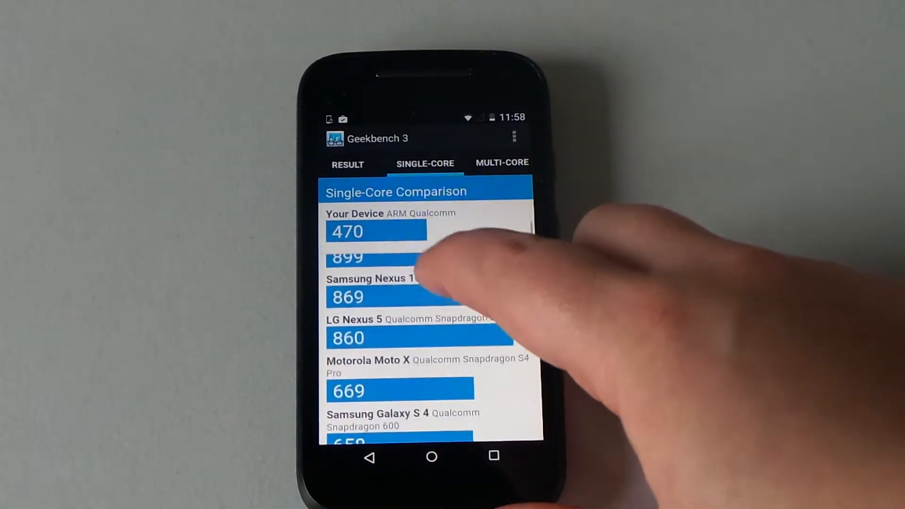
scroll("up", 3)
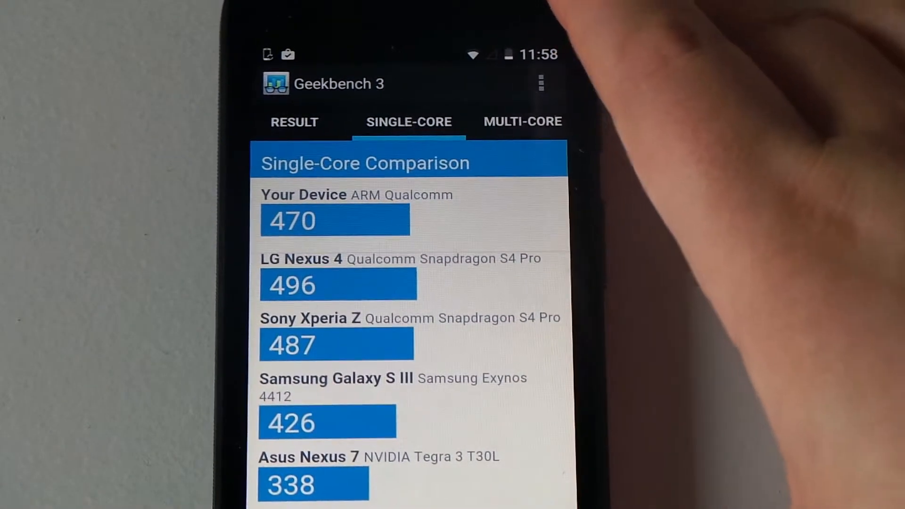
left_click(522, 122)
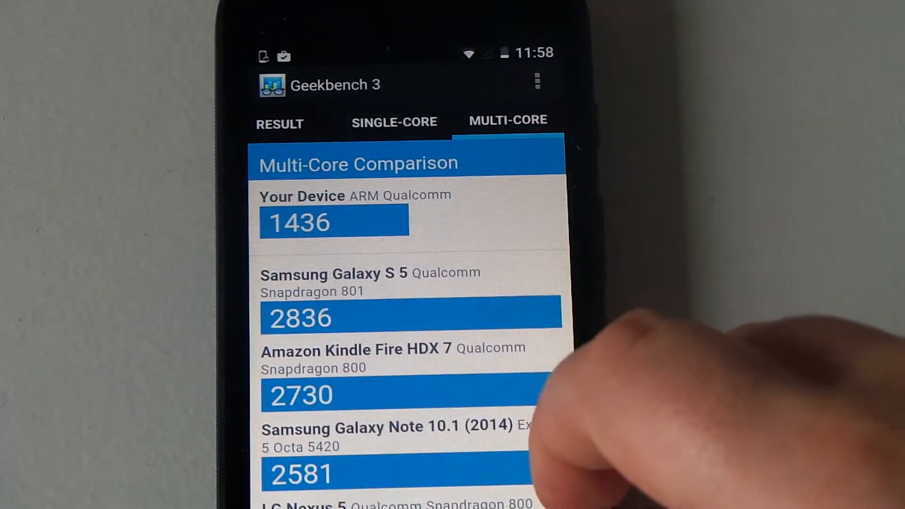
Browse the multi-core ranking near 1436, past LG Nexus 4 at 1565 and Sony Xperia Z at 1366.
scroll("down", 3)
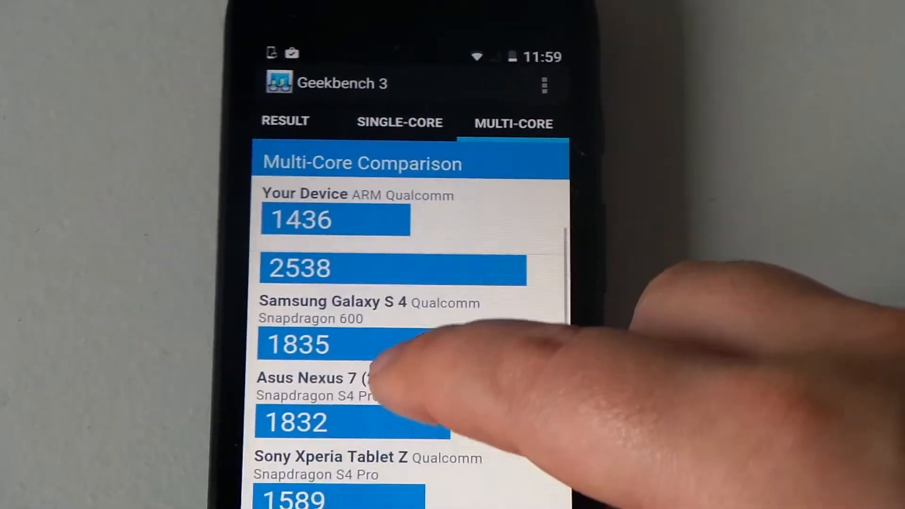
scroll("down", 3)
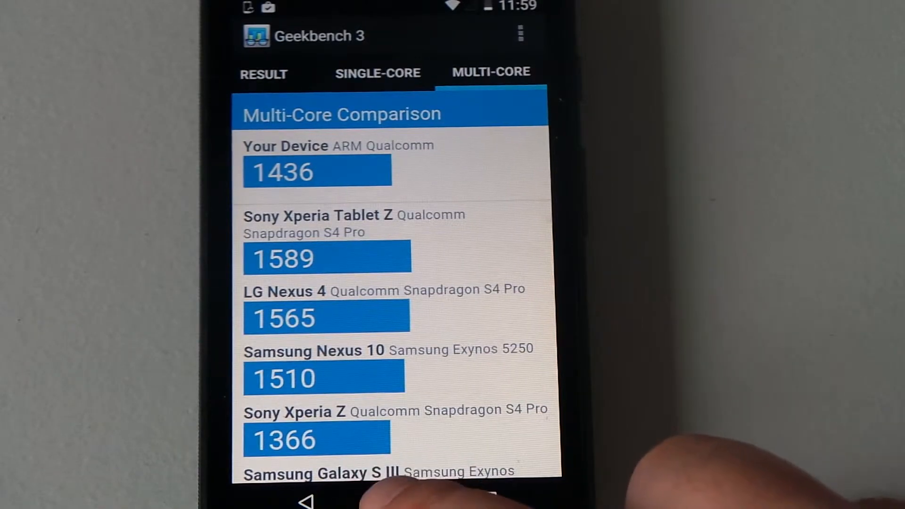
Return home, launch AnTuTu Benchmark and run the test, ranking MotoE2 (4G-LTE) at 22232.
left_click(306, 501)
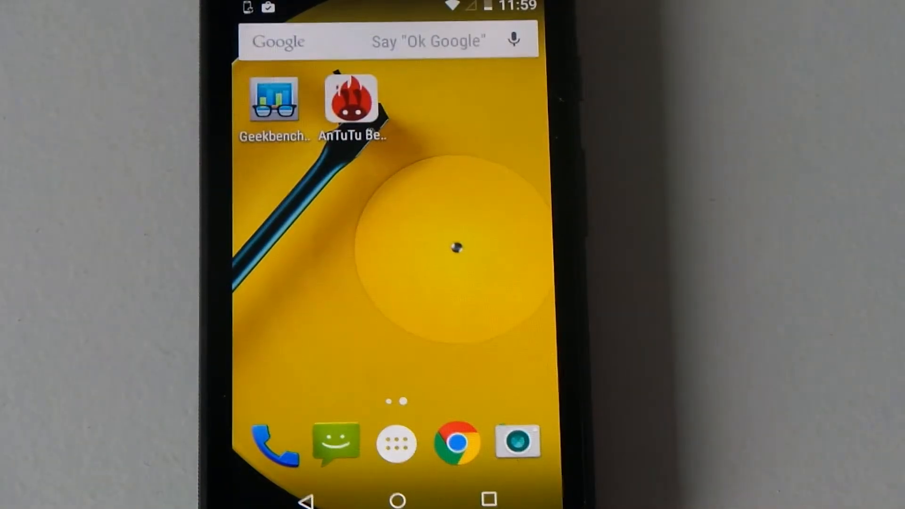
left_click(274, 98)
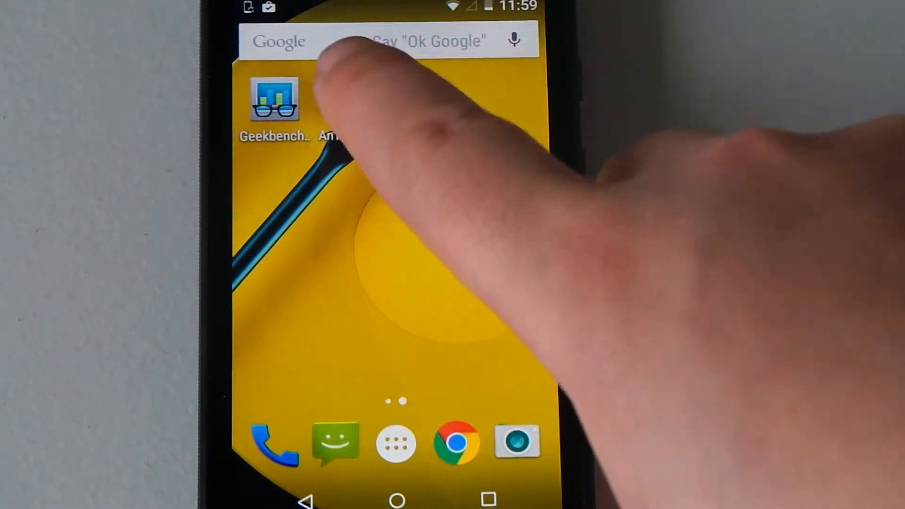
left_click(347, 109)
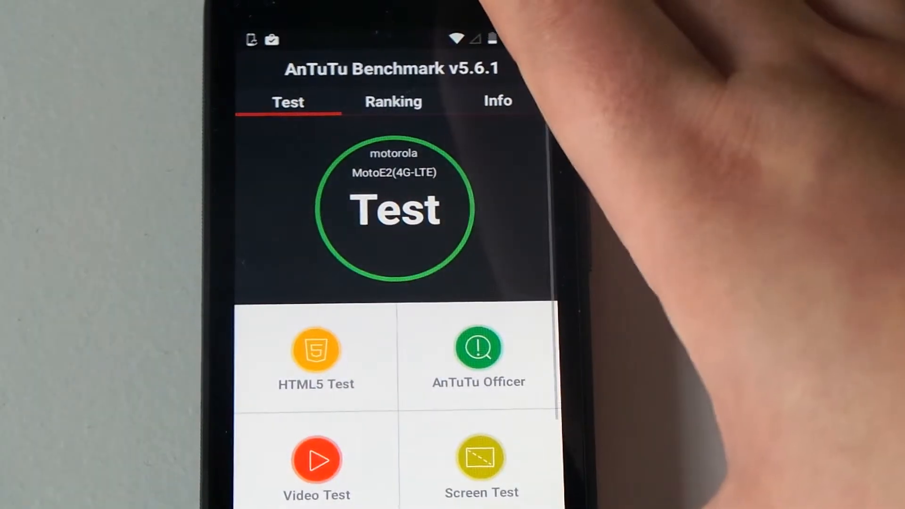
left_click(394, 206)
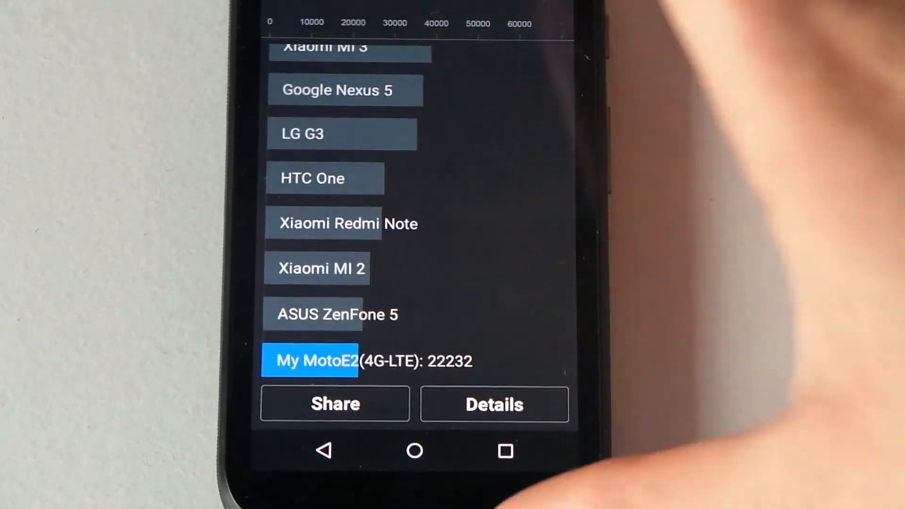
Browse down the ranking results toward the main test screen with the 22232 score.
scroll("down", 3)
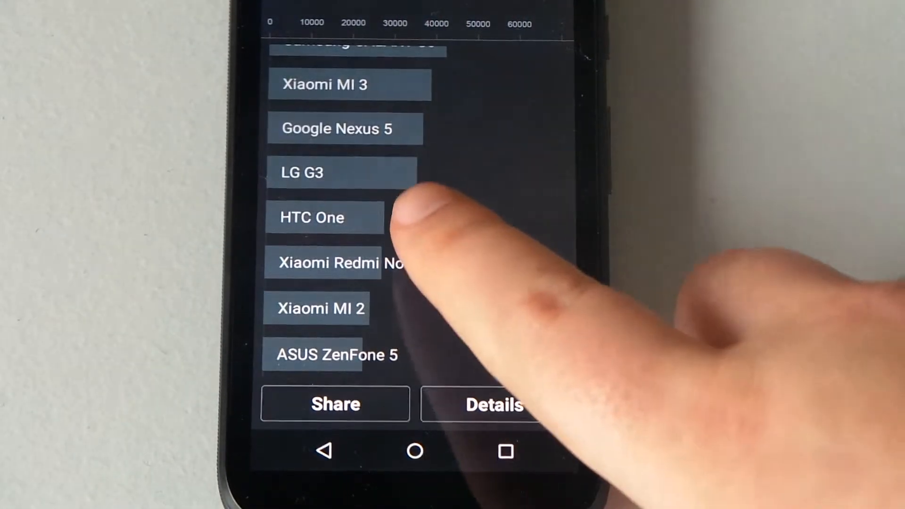
scroll("down", 3)
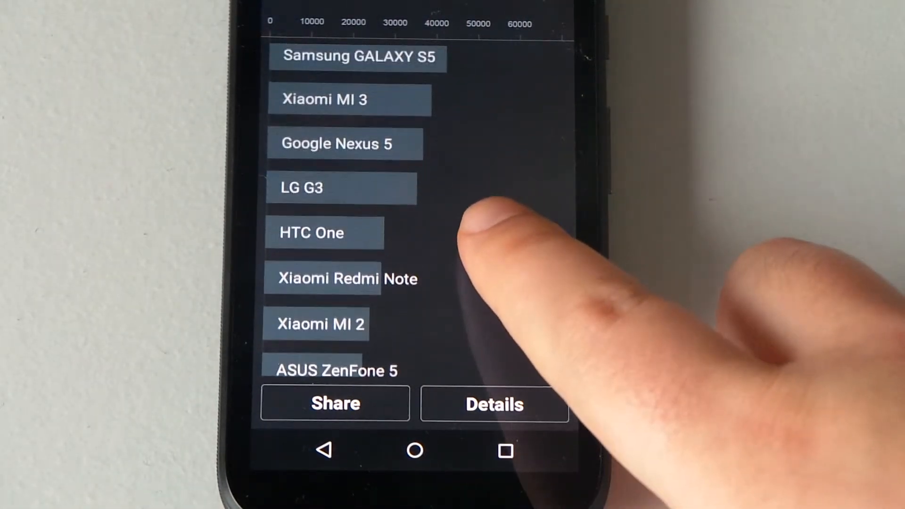
scroll("down", 3)
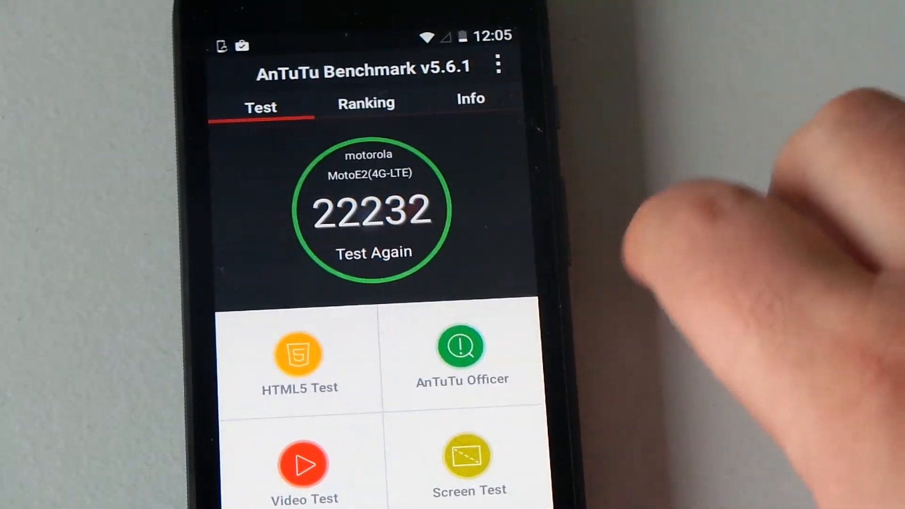
Show the device info: 897 MB RAM, 5 GB storage and quad-core 64-bit ARMv7 CPU.
left_click(366, 102)
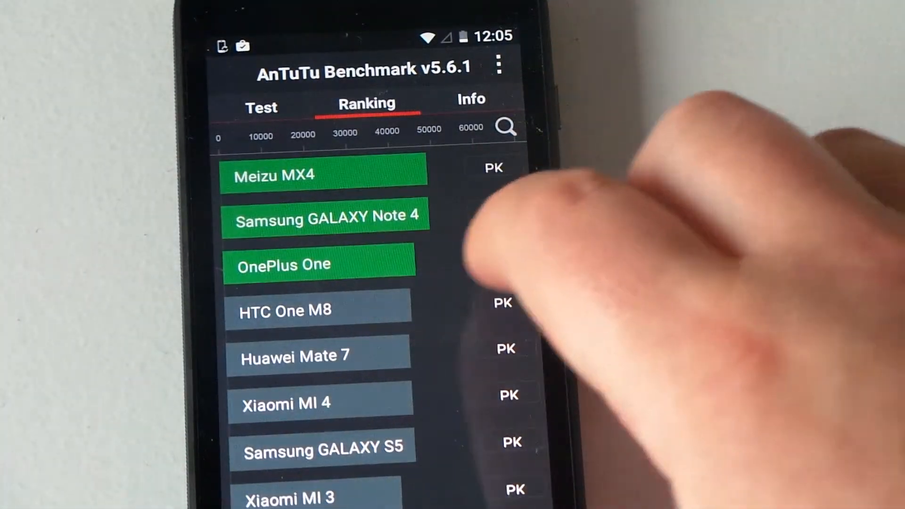
left_click(471, 99)
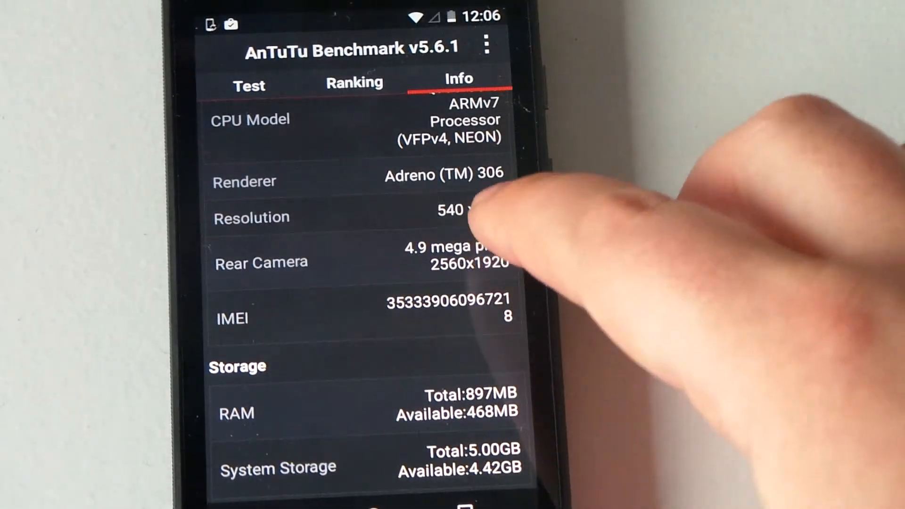
scroll("down", 3)
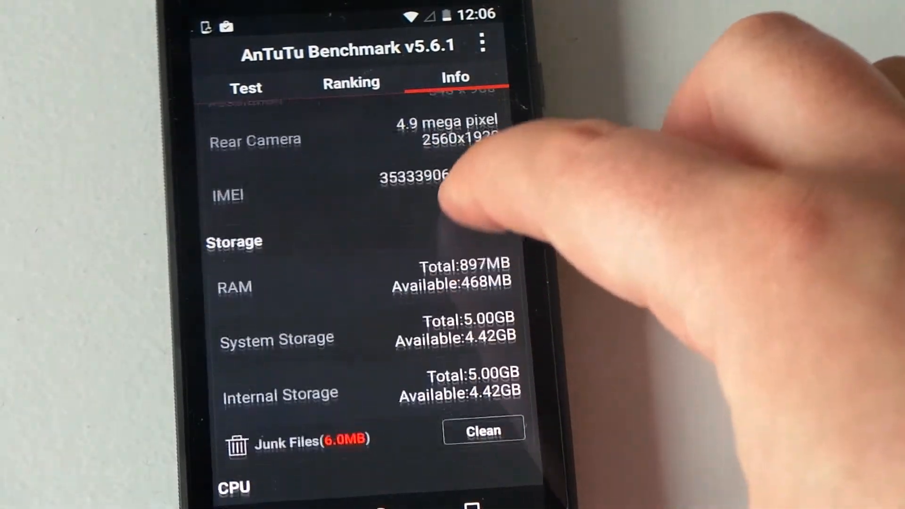
scroll("down", 3)
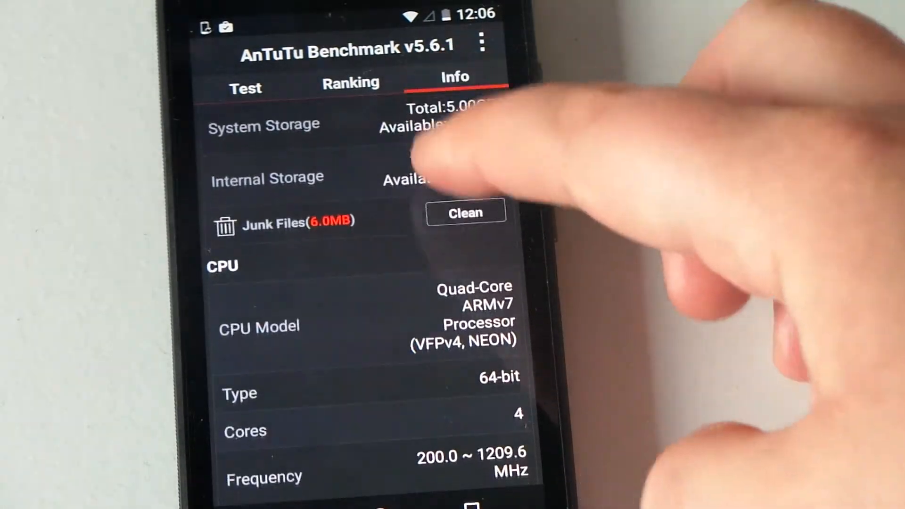